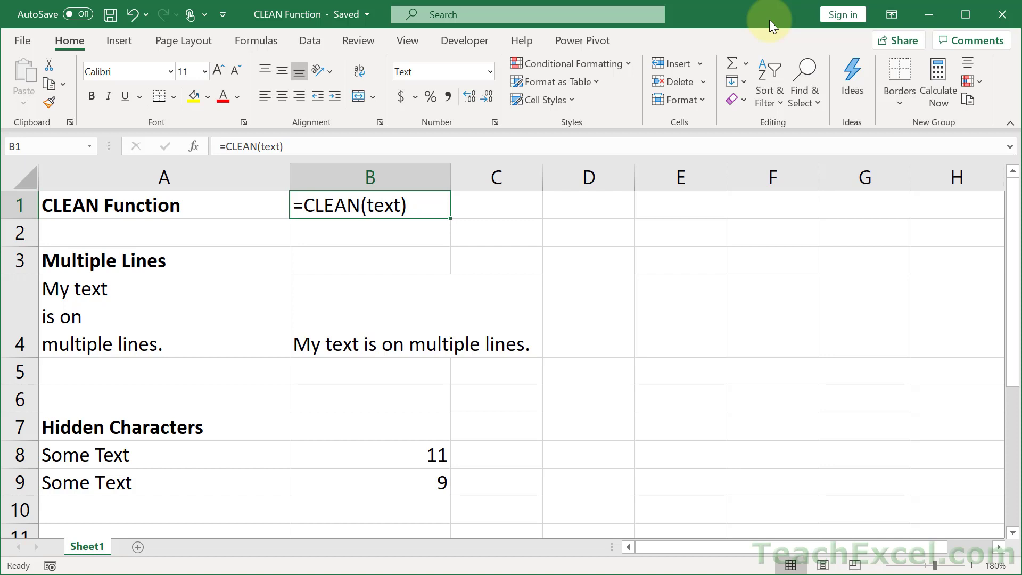
mouse_move(608, 278)
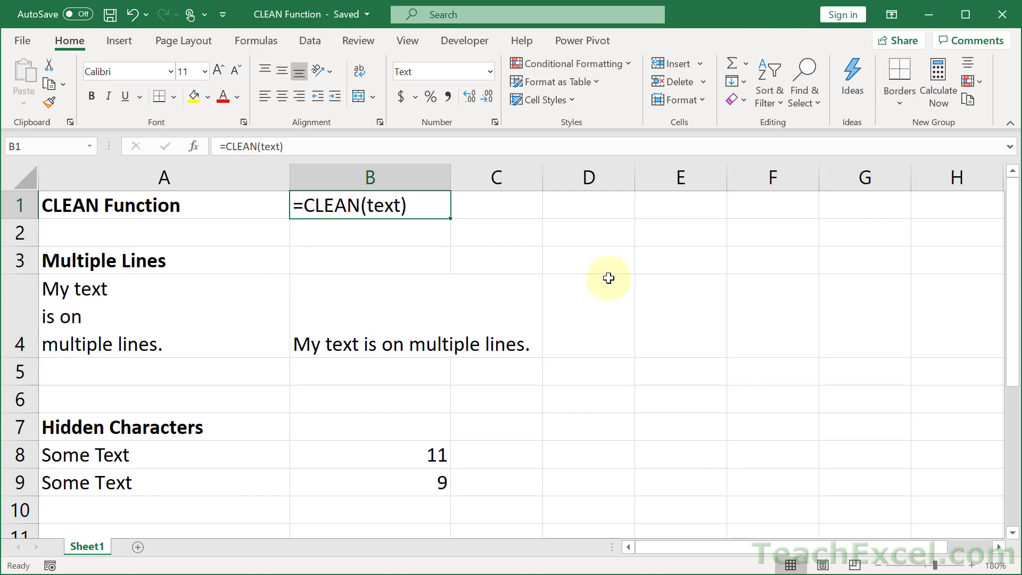
mouse_move(543, 316)
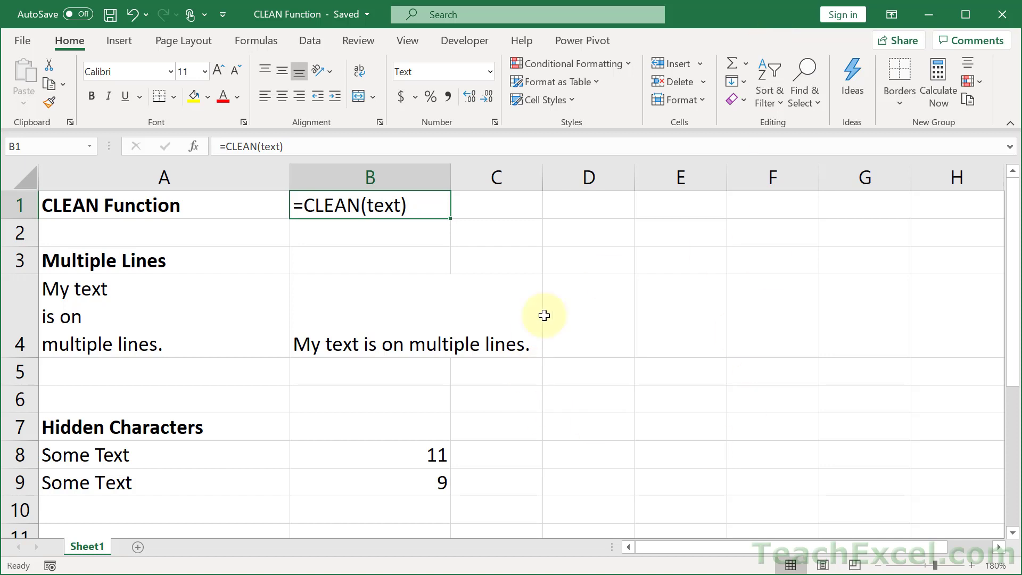
mouse_move(511, 325)
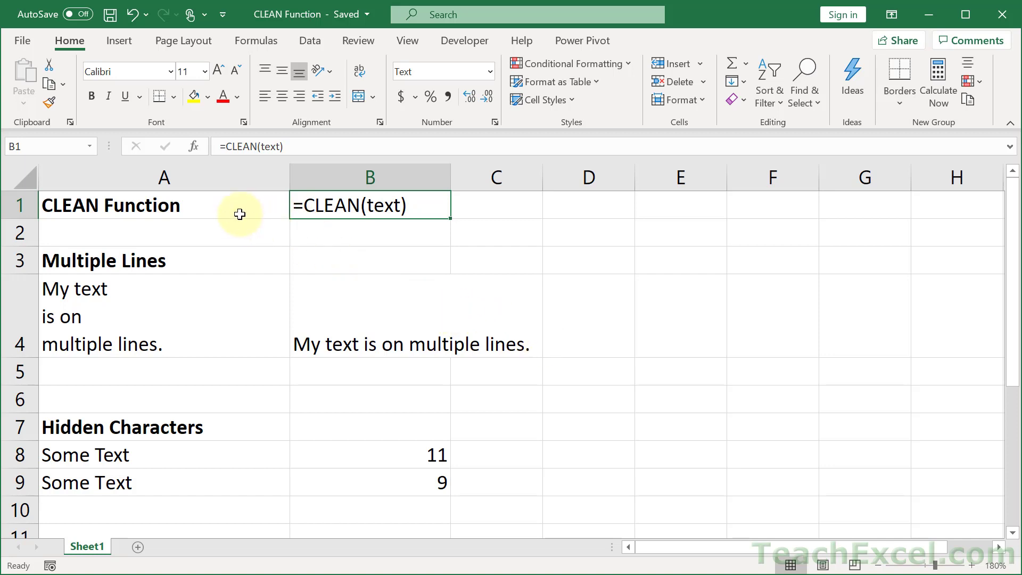
Enter =CLEAN(A4) in B4 so the multi-line text appears on one line.
double_click(369, 205)
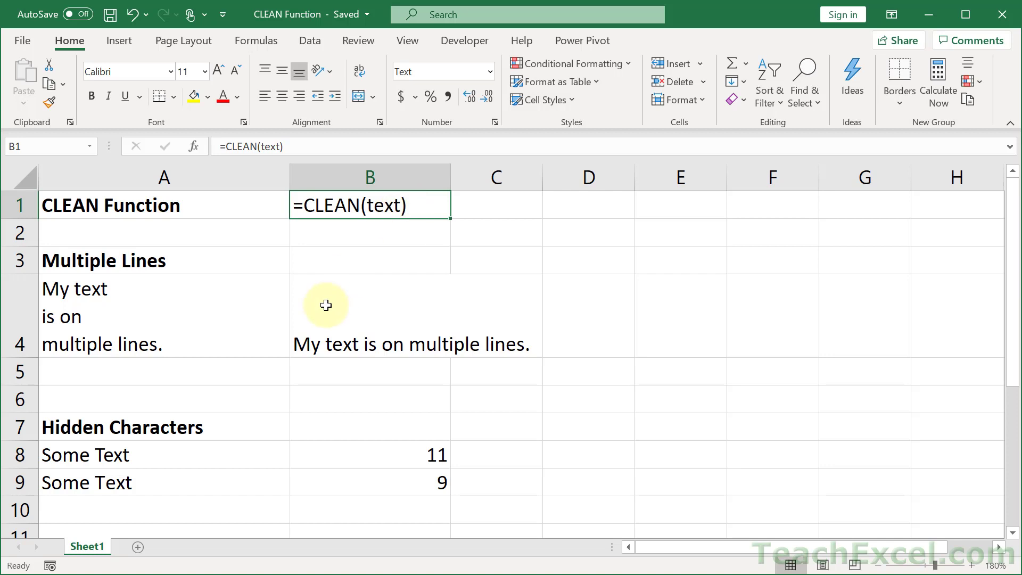
mouse_move(177, 247)
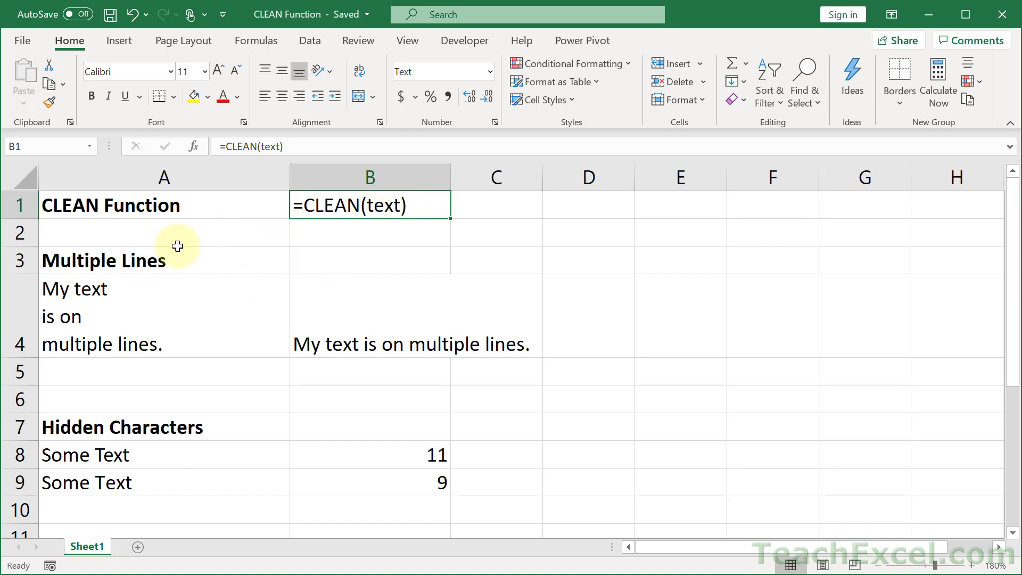
mouse_move(188, 256)
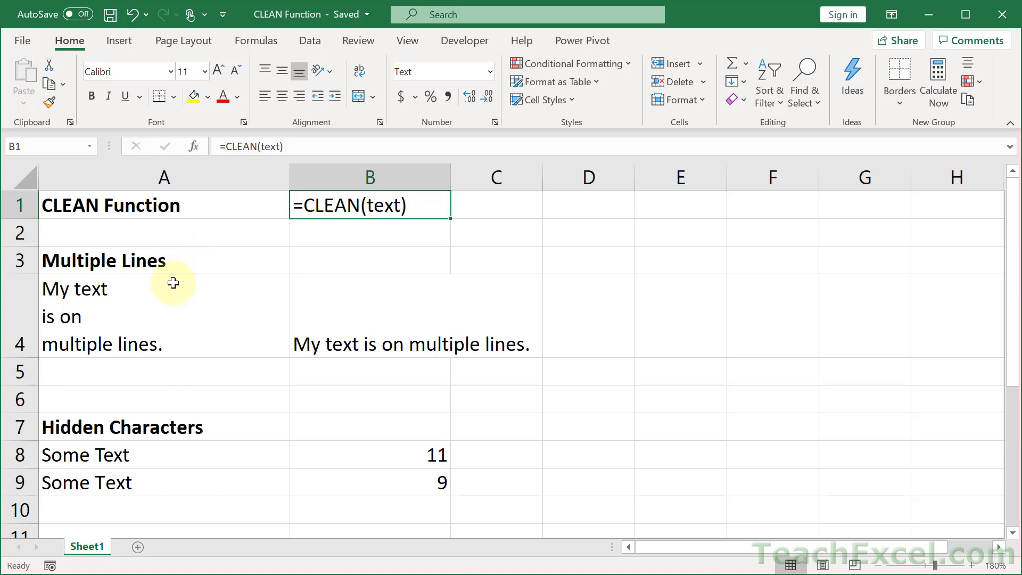
mouse_move(161, 317)
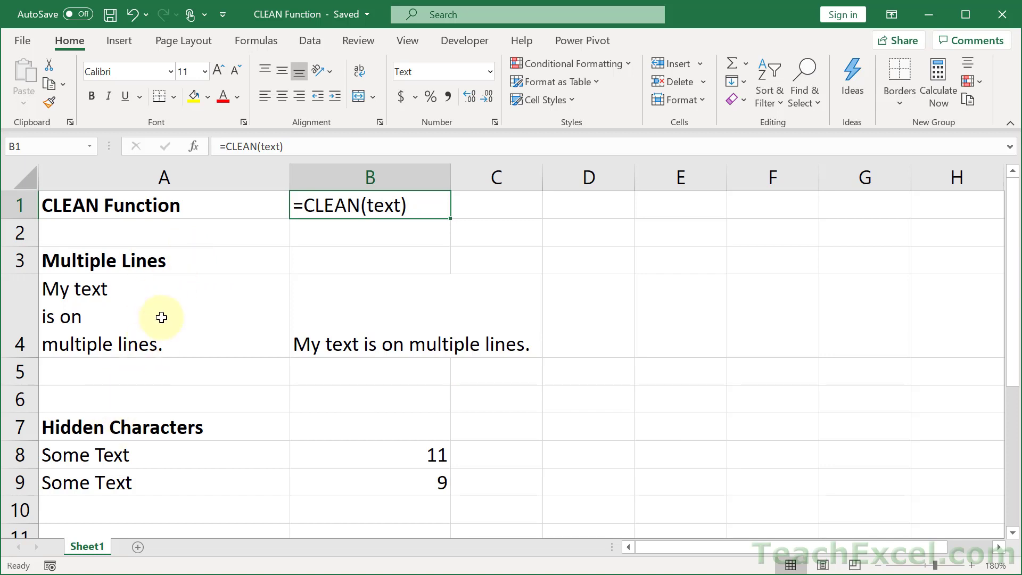
mouse_move(332, 311)
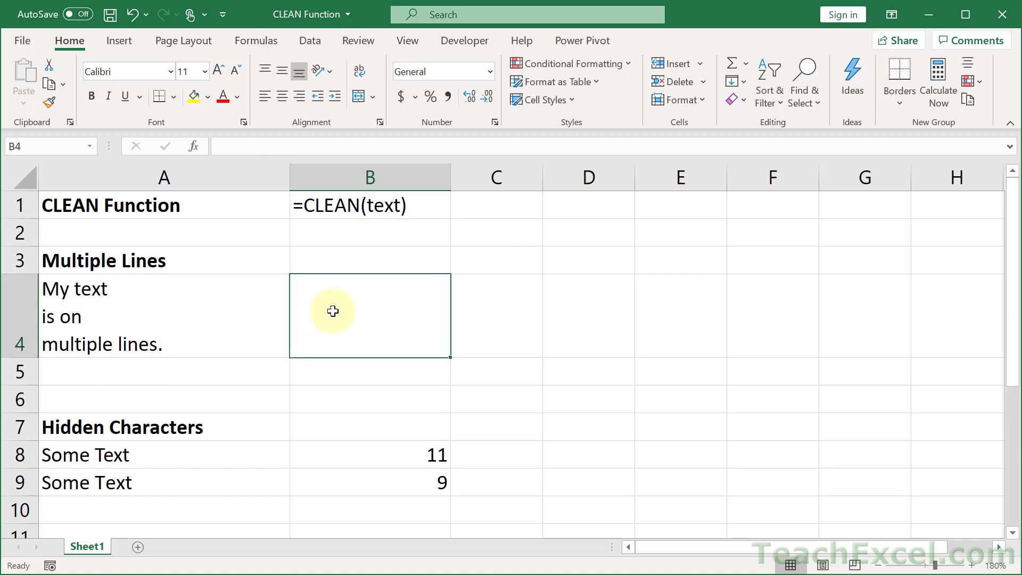
type("=cle")
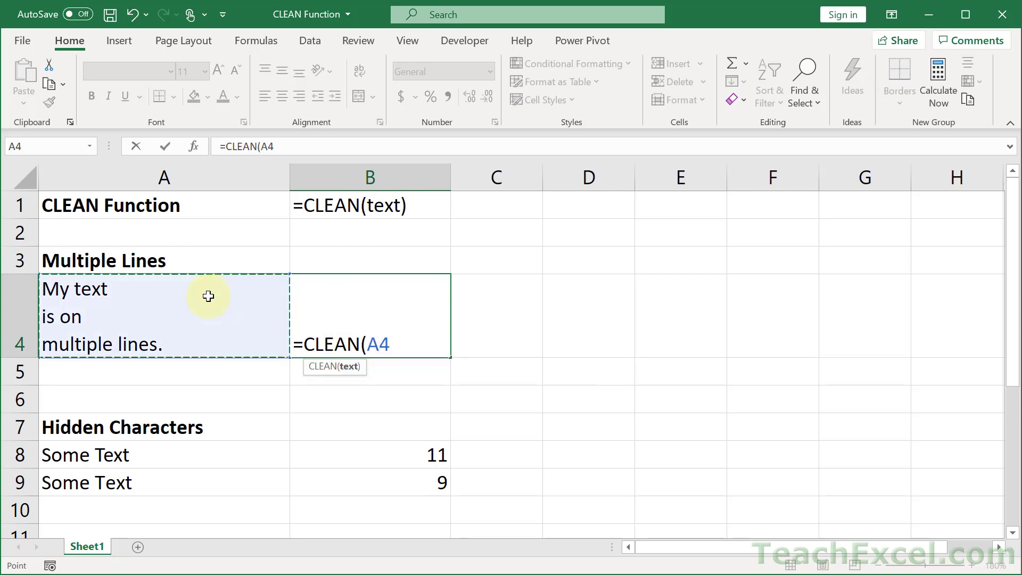
key("Enter")
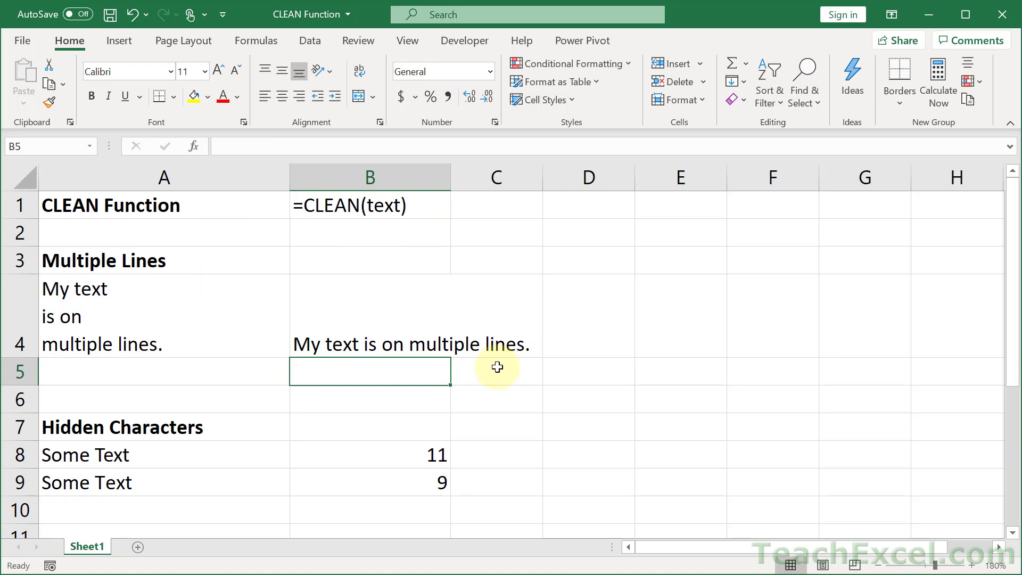
mouse_move(194, 334)
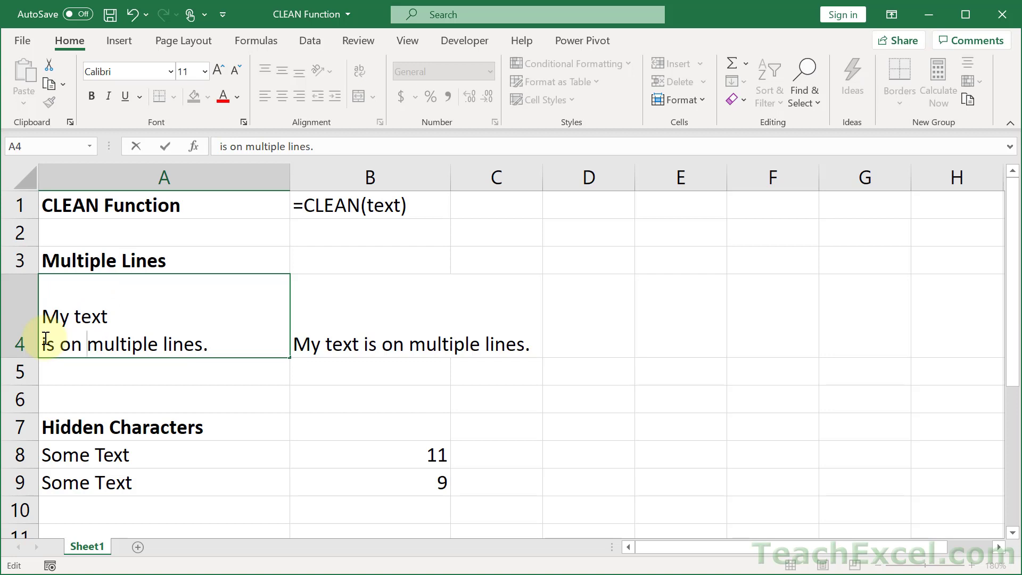
Insert a line break before 'multiple' in A4 so the text spans three lines.
key("alt+enter")
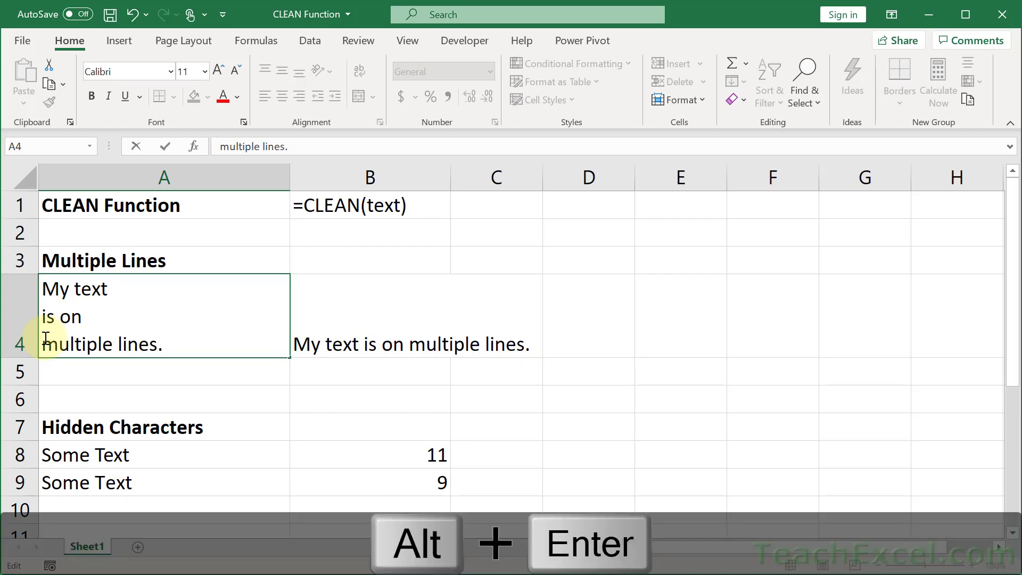
key("Enter")
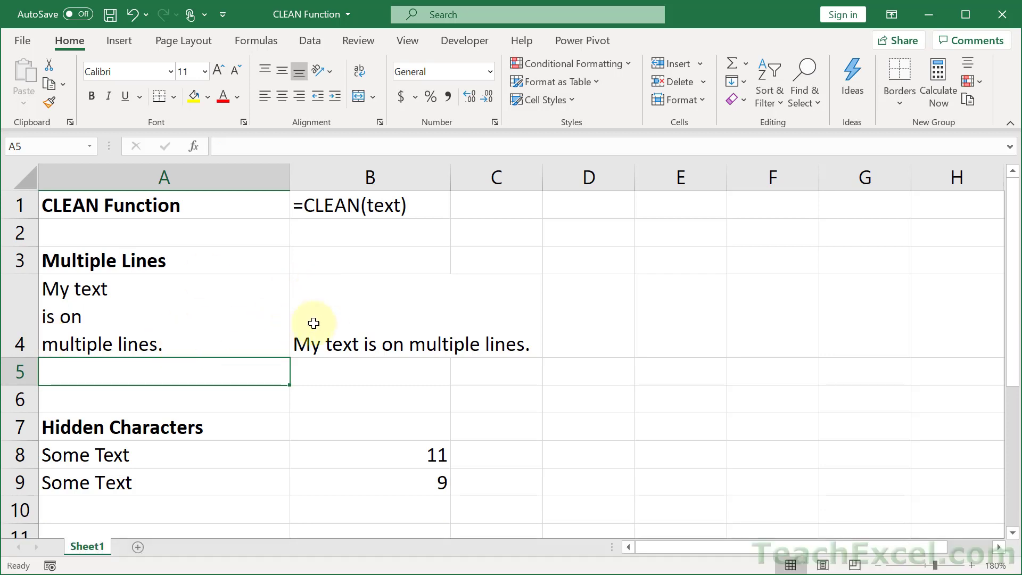
mouse_move(330, 385)
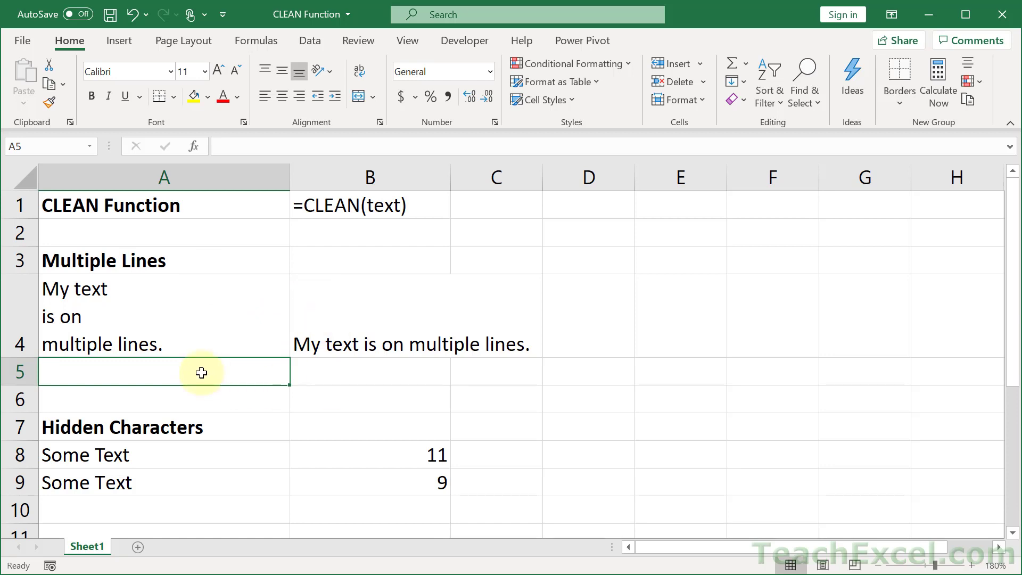
scroll("down", 3)
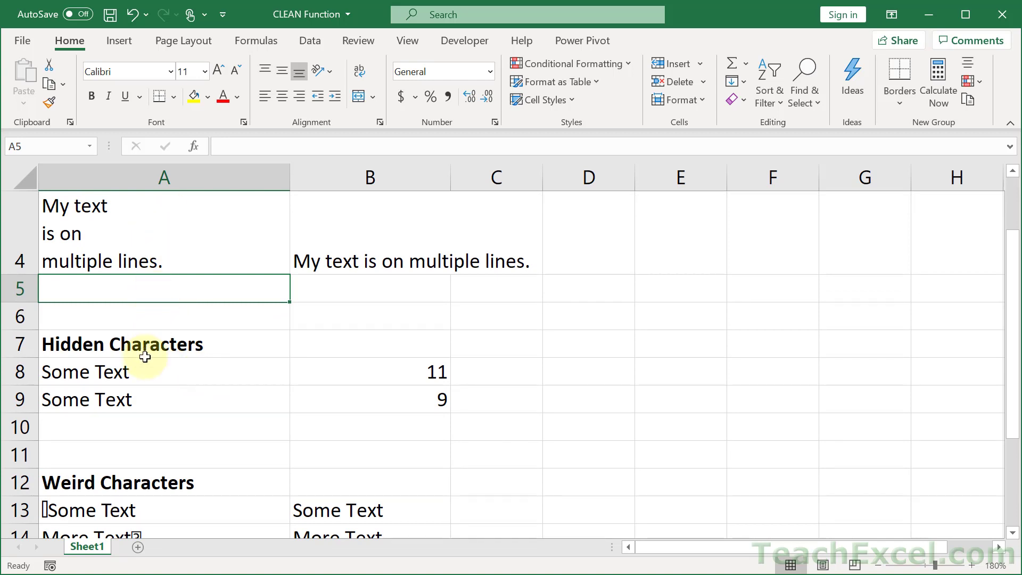
mouse_move(144, 371)
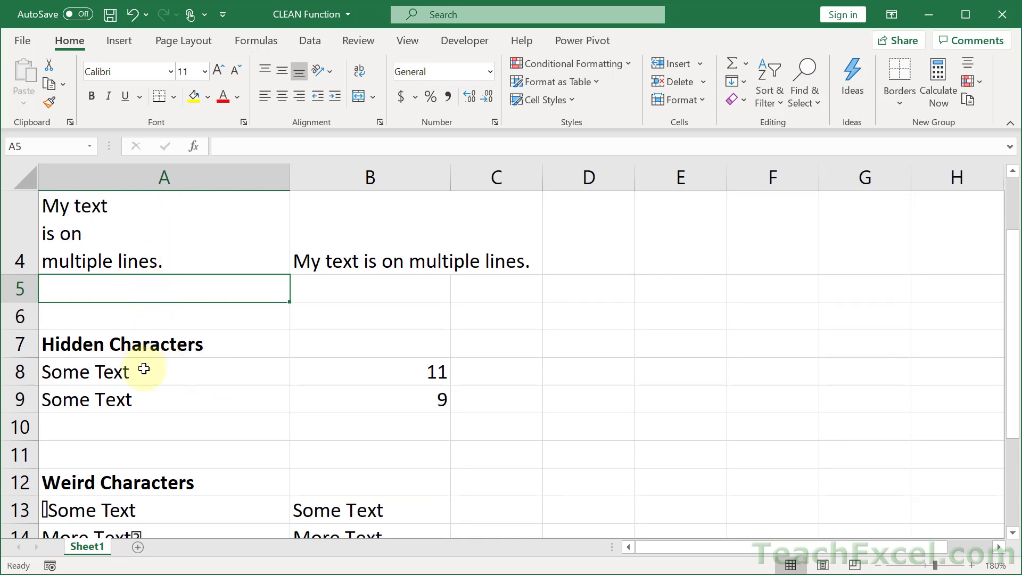
left_click(108, 372)
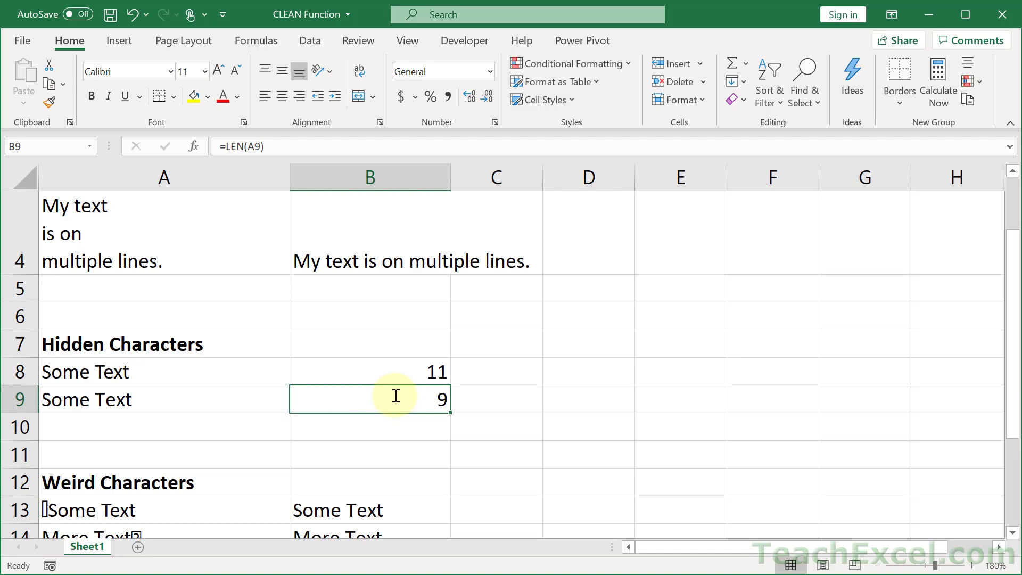
mouse_move(375, 373)
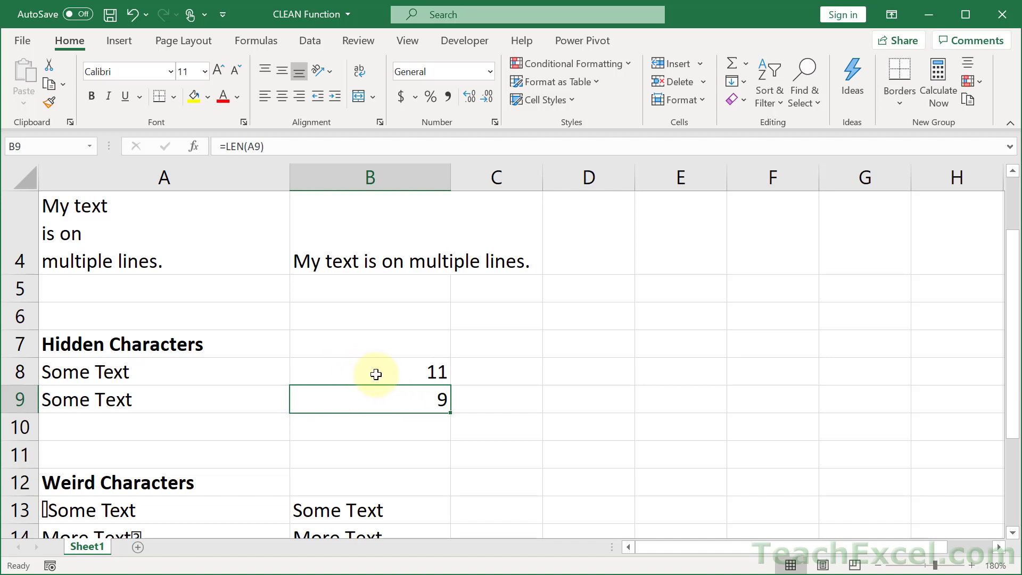
mouse_move(171, 398)
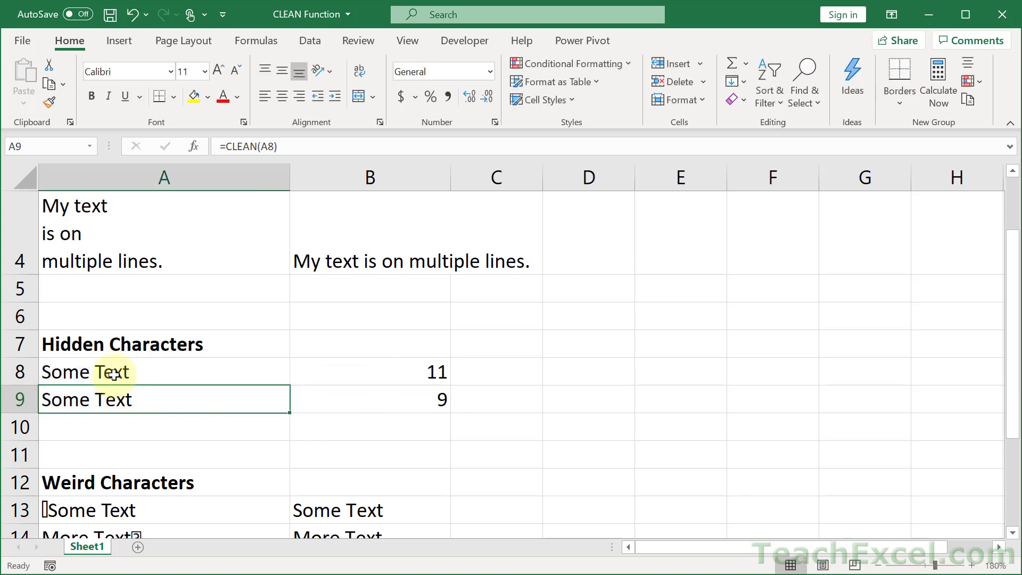
mouse_move(137, 361)
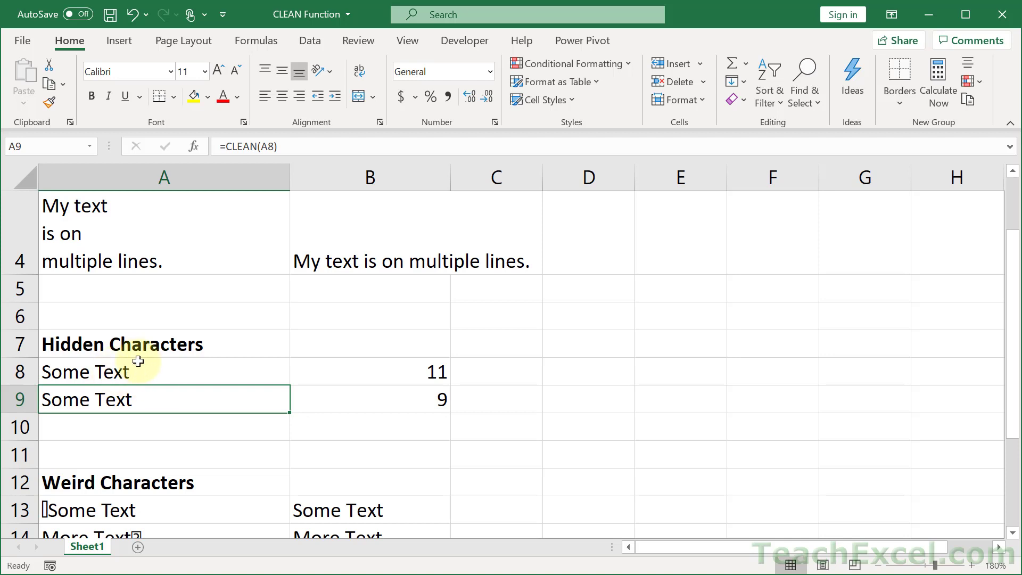
Replace A8's CHAR formula with its pasted value, keeping the hidden tab and line-feed.
double_click(83, 372)
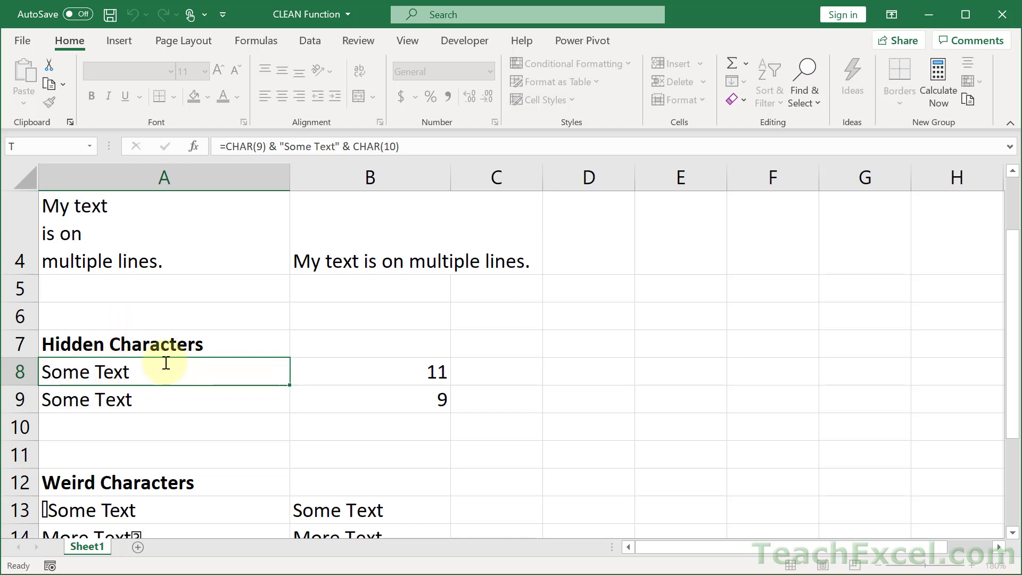
key("ctrl+c")
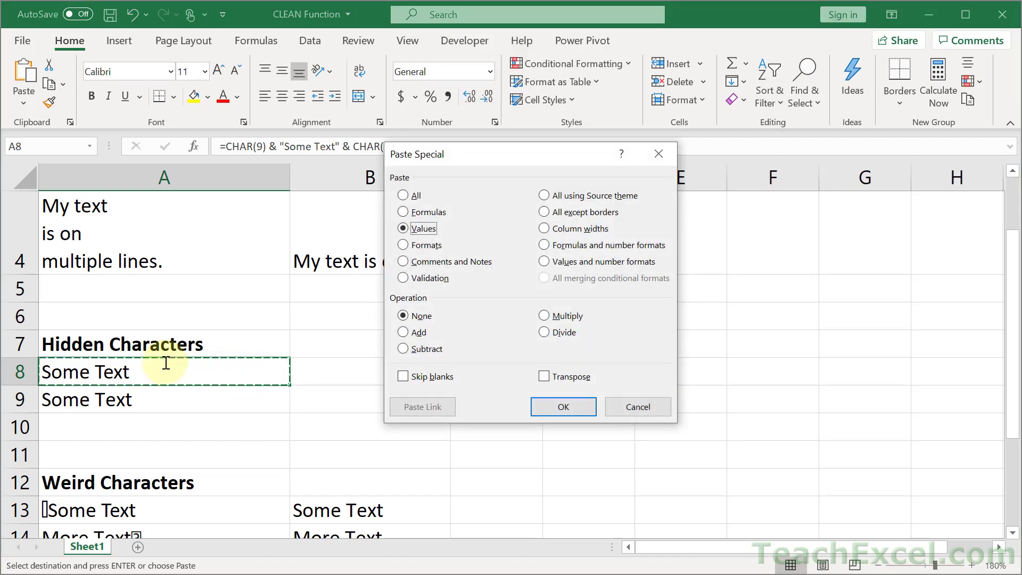
left_click(562, 406)
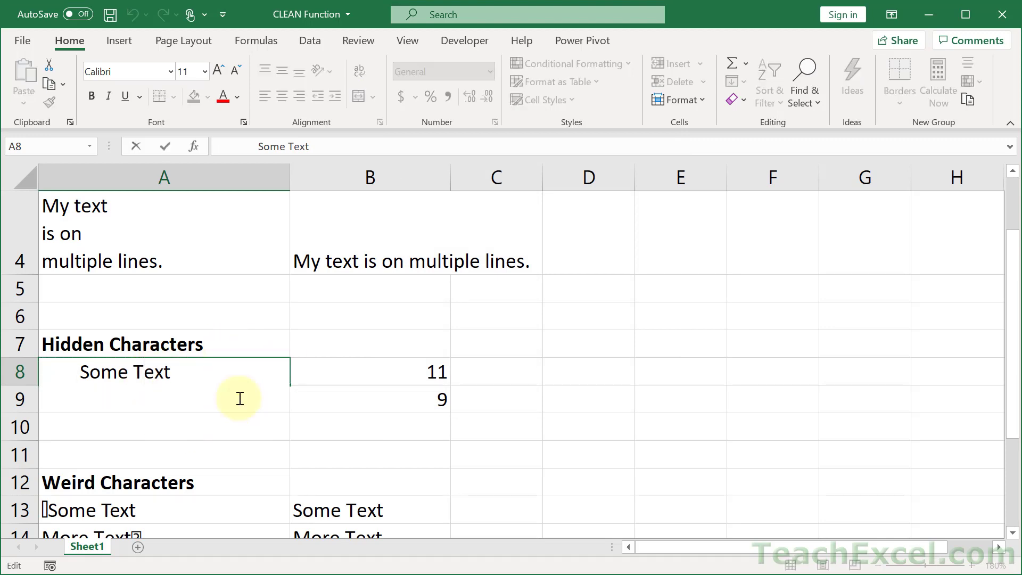
mouse_move(54, 375)
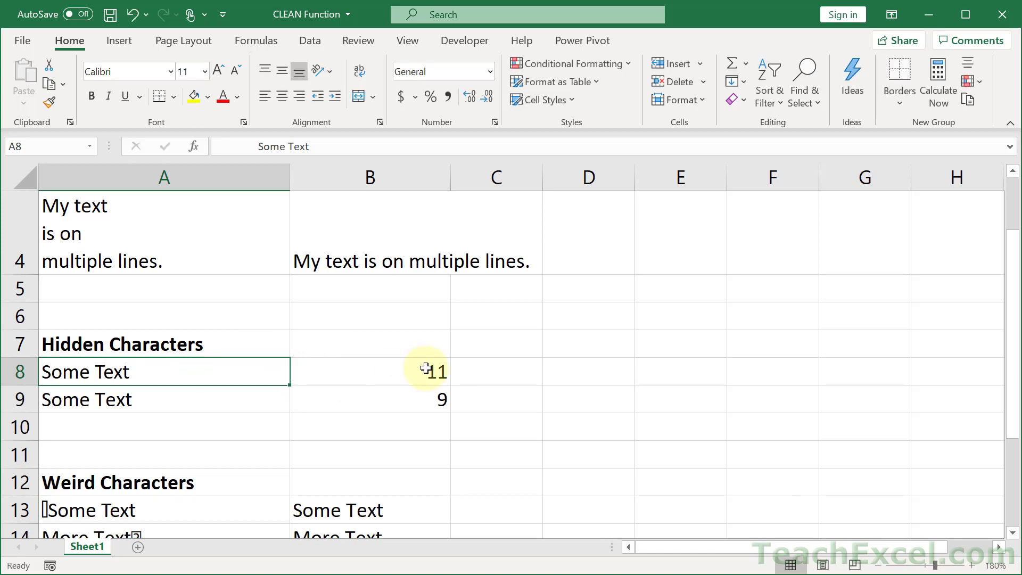
Enter =CLEAN(A8) for the second Hidden Characters row and reopen it for editing.
left_click(369, 399)
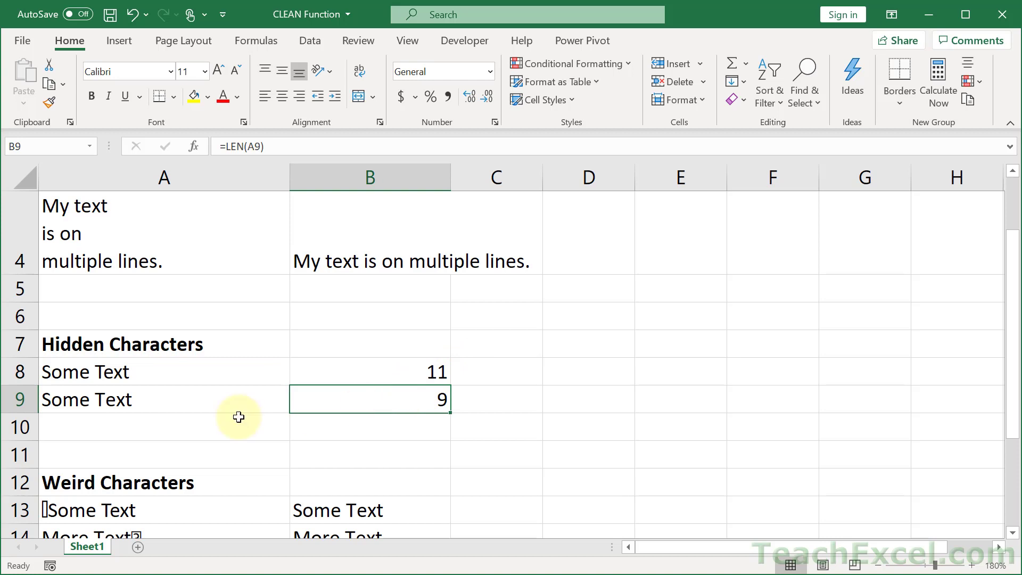
type("=CLEAN(A8)")
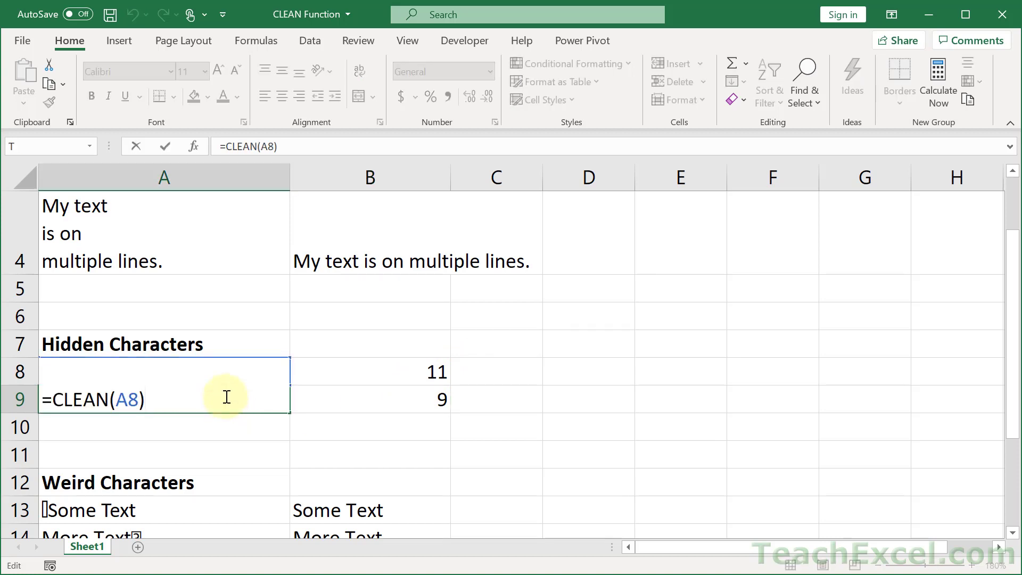
key("enter")
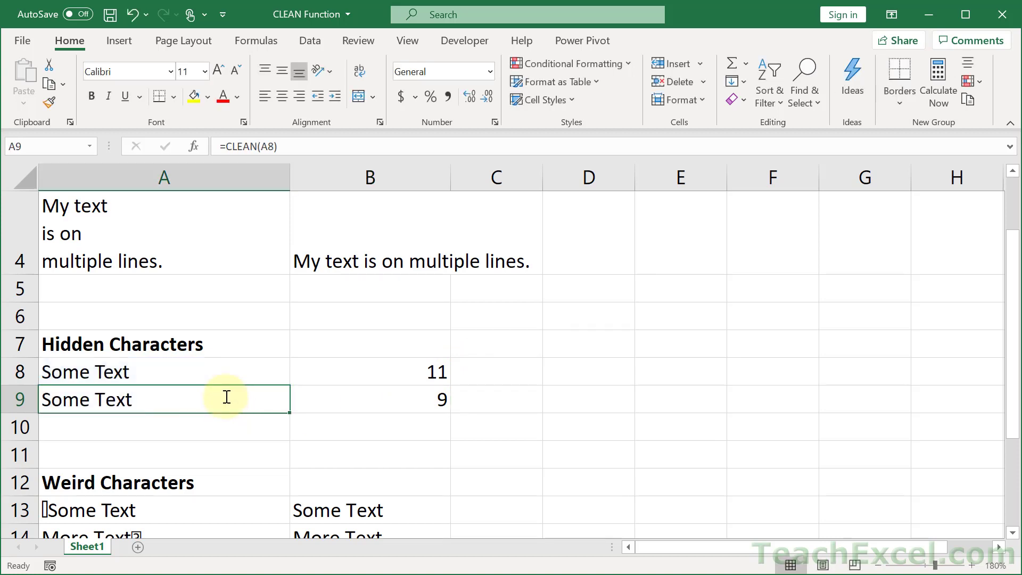
double_click(124, 371)
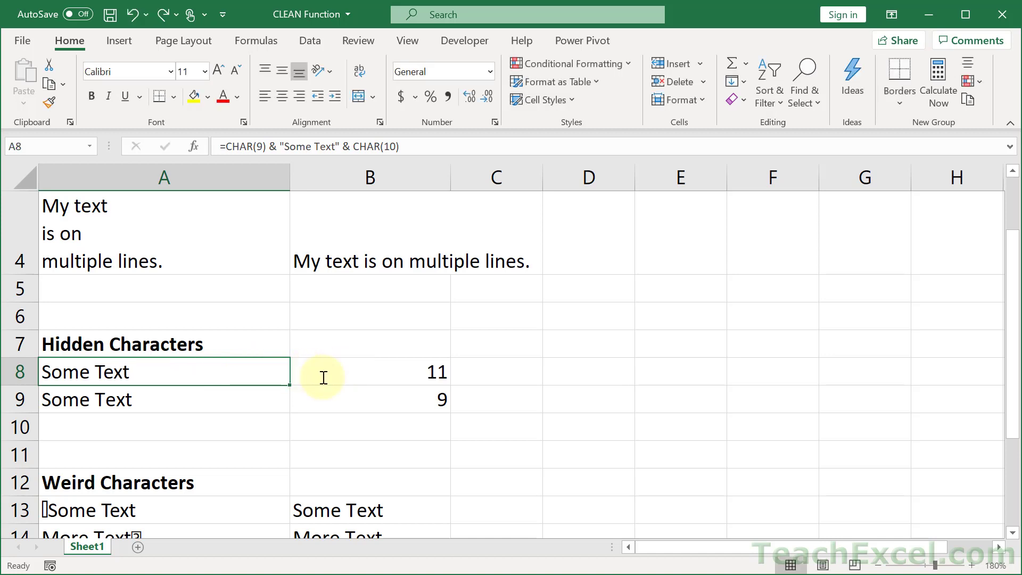
scroll("down", 3)
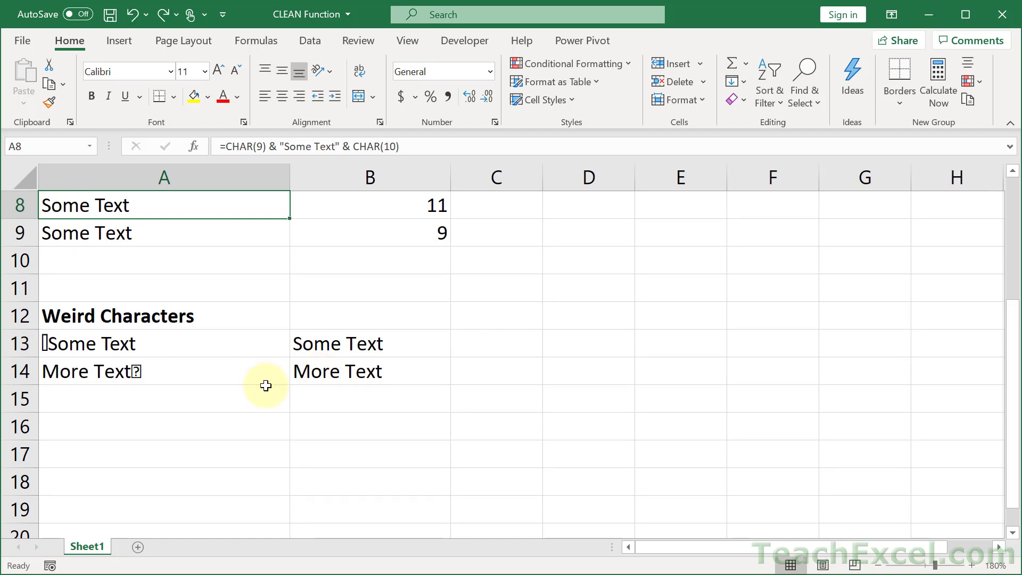
double_click(91, 344)
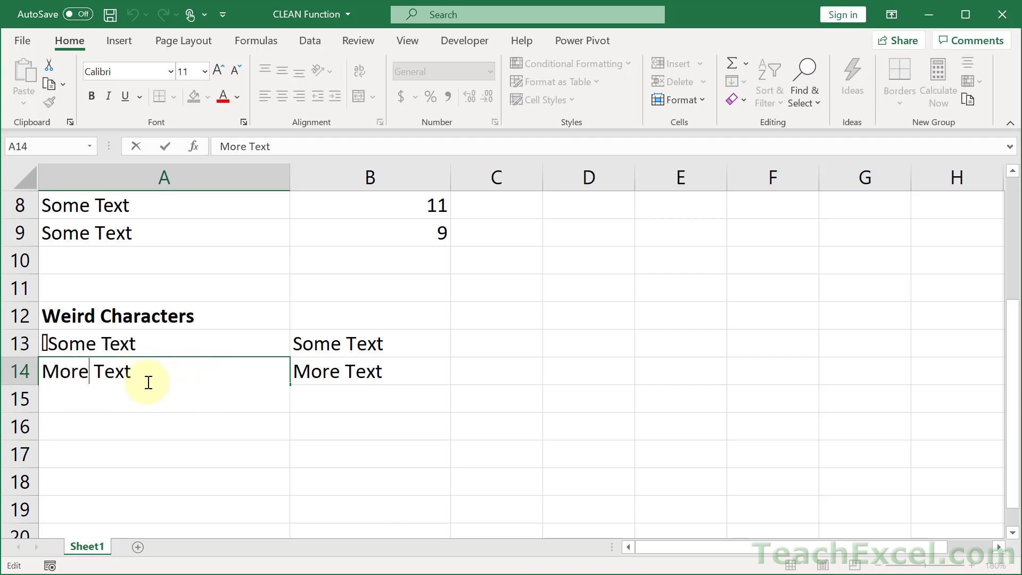
mouse_move(166, 368)
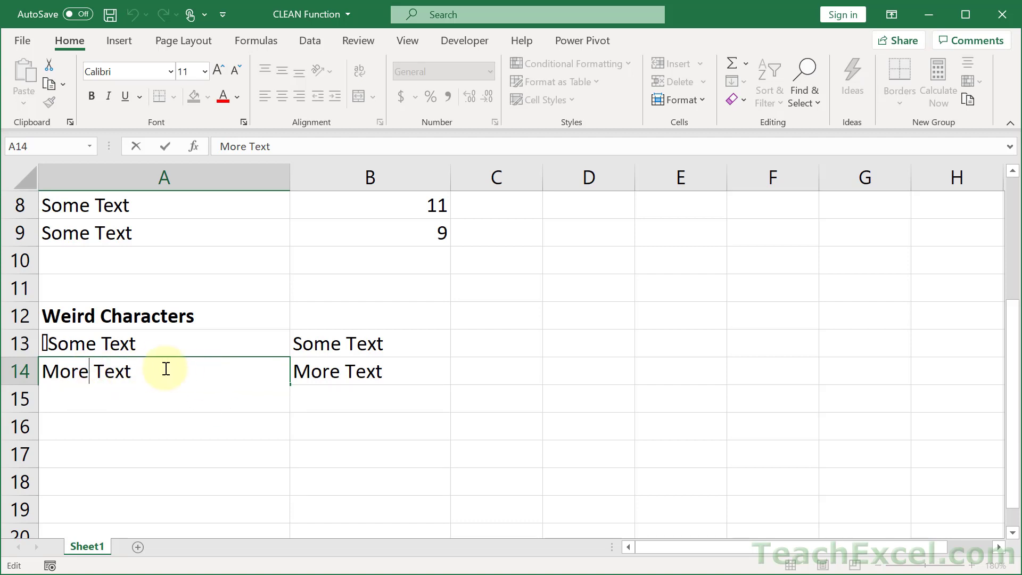
key("Enter")
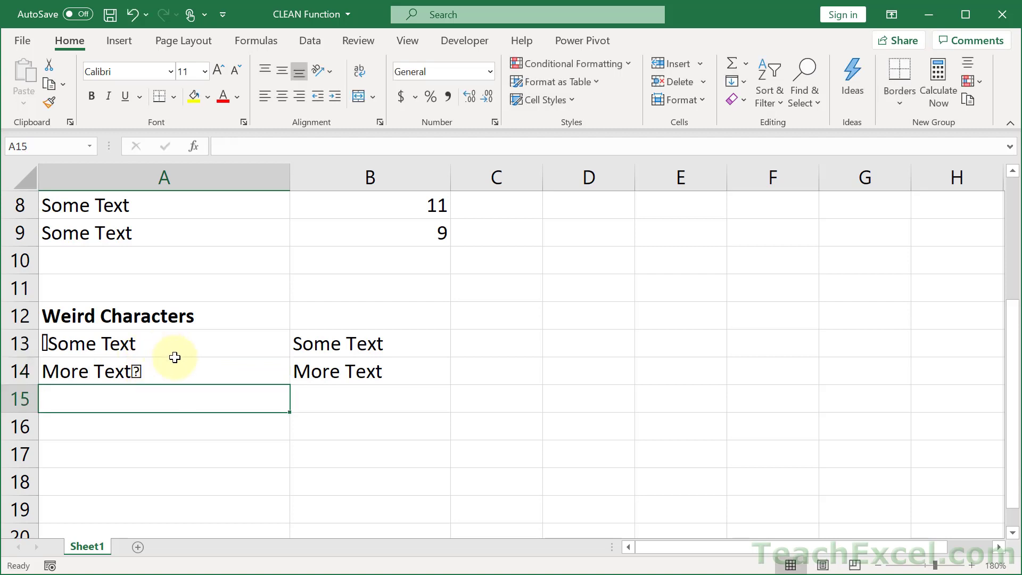
Enter =CLEAN(A13) in B13 and fill it down to B14.
left_click(369, 343)
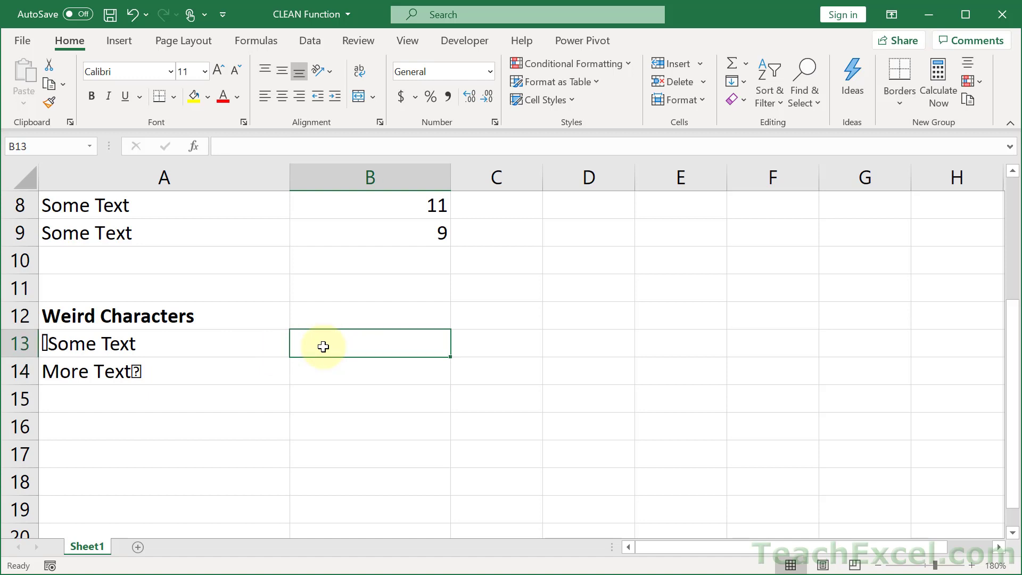
type("=c")
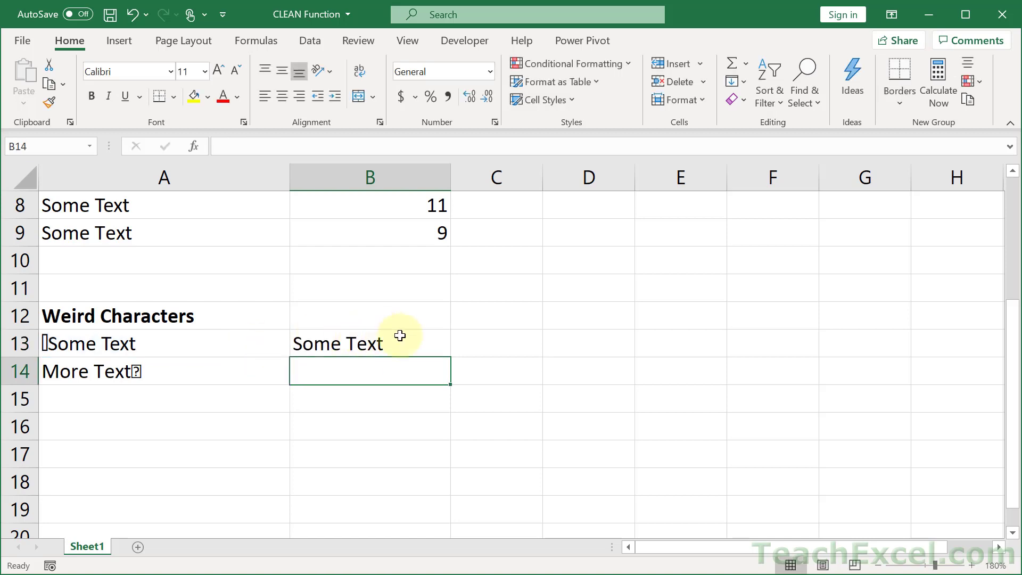
left_click_drag(401, 336, 400, 372)
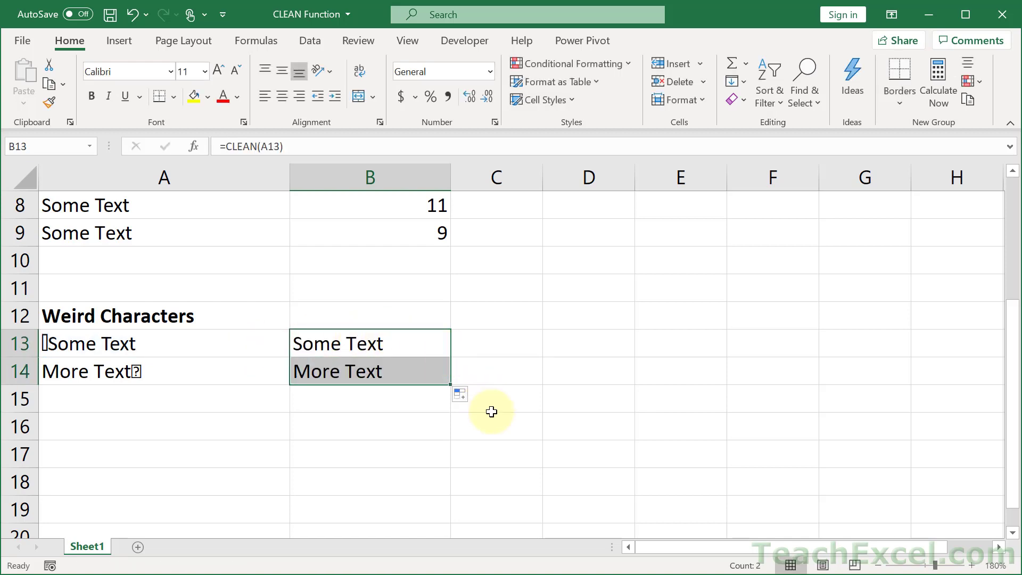
mouse_move(504, 337)
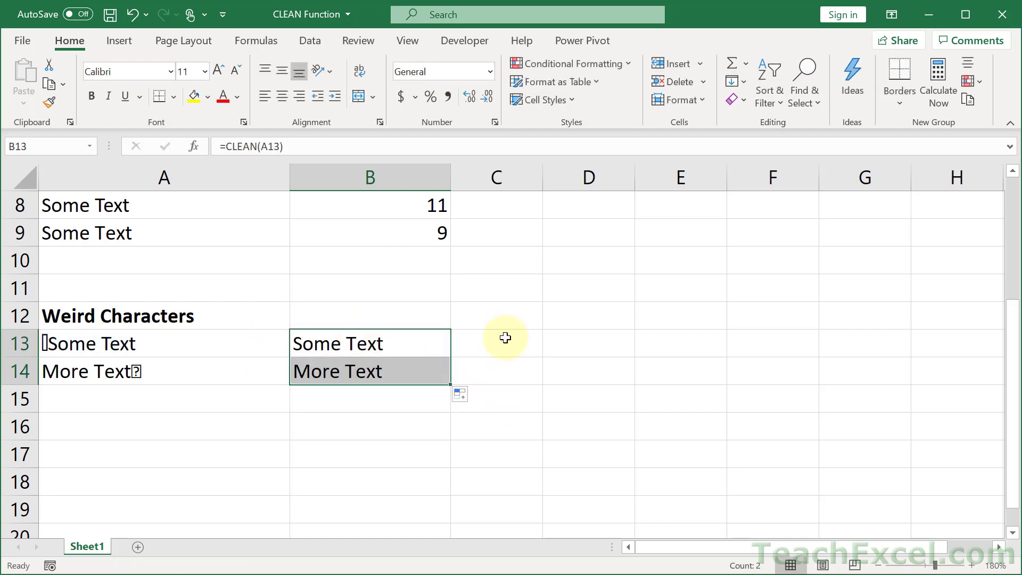
Fill =LEN(A13) down C13:C14, showing 10 characters for each original entry.
type("=len")
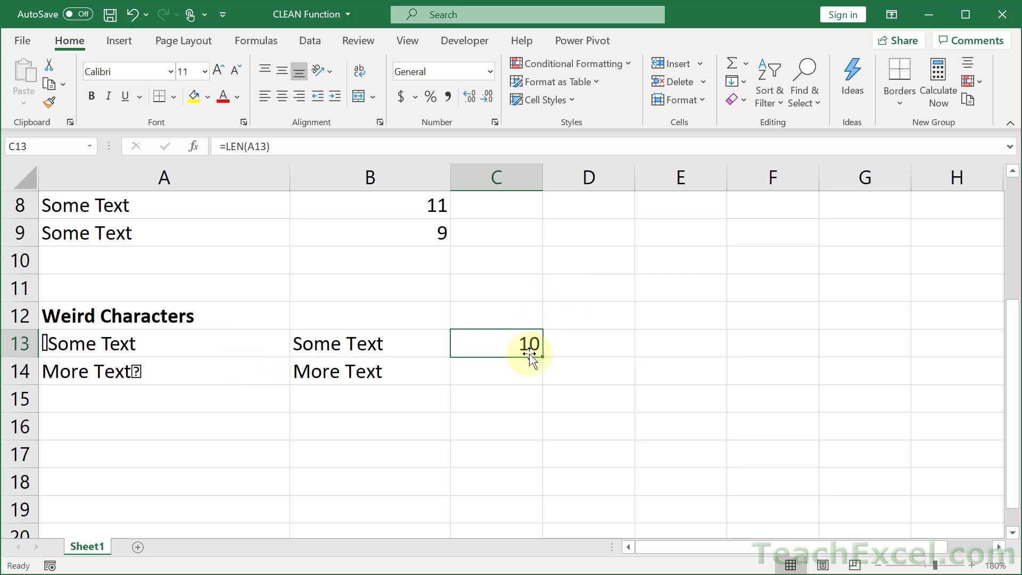
left_click_drag(530, 355, 531, 381)
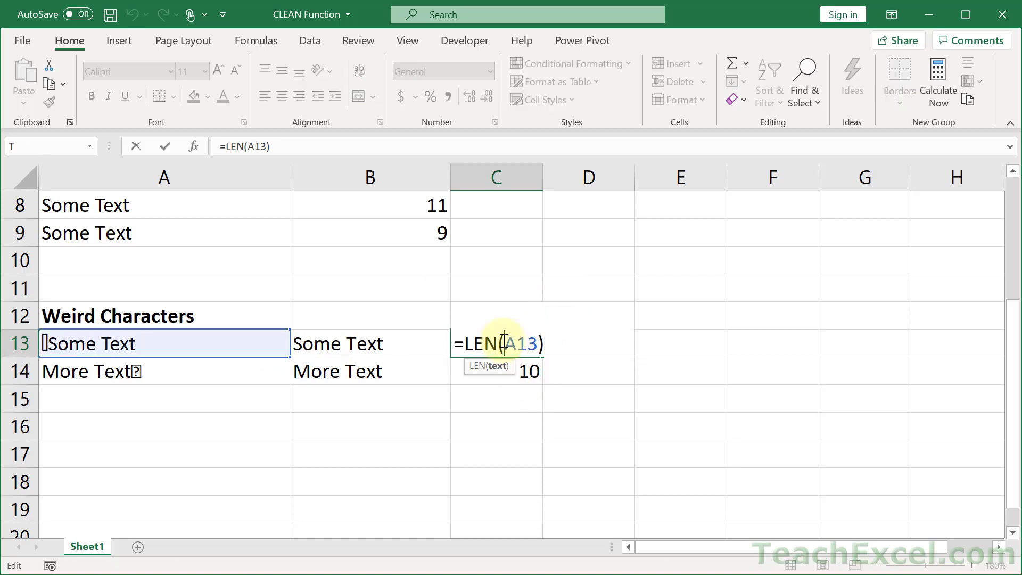
key("Enter")
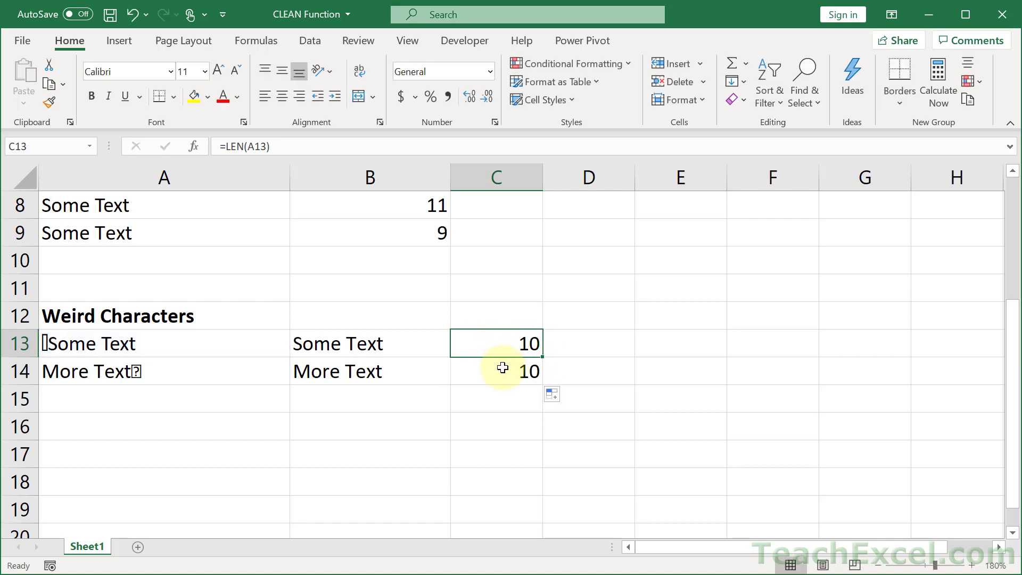
left_click(496, 371)
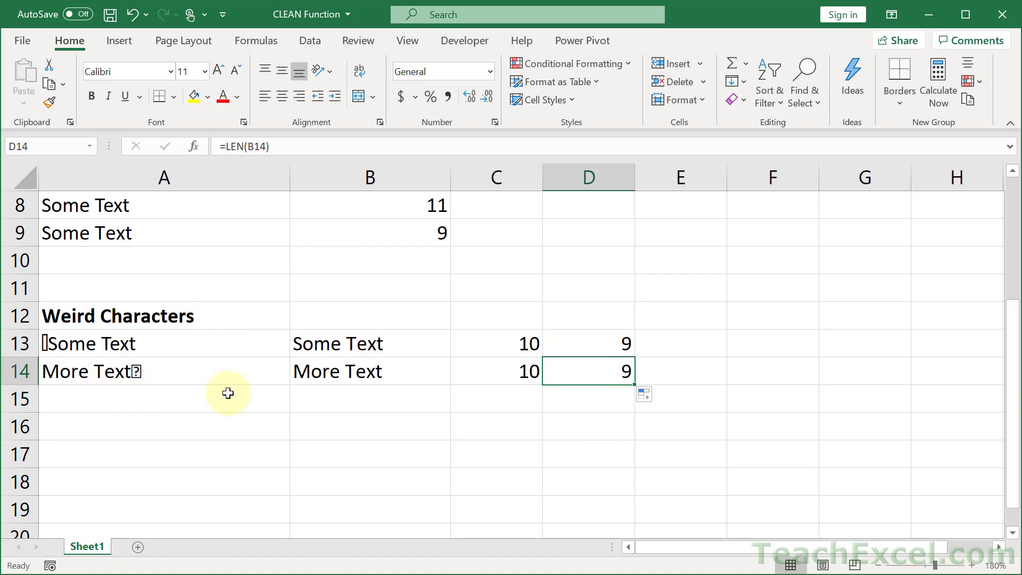
mouse_move(230, 350)
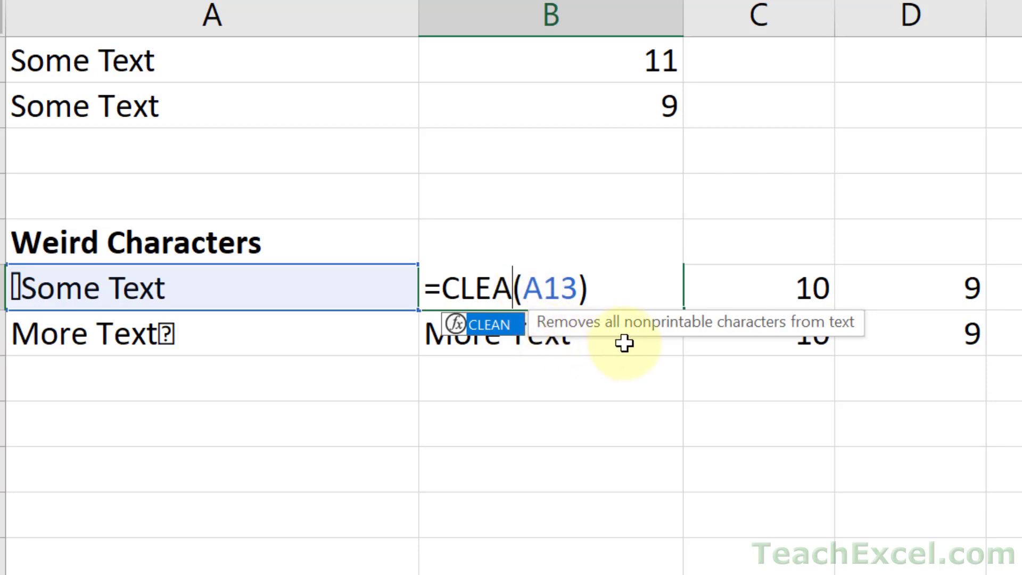
mouse_move(772, 344)
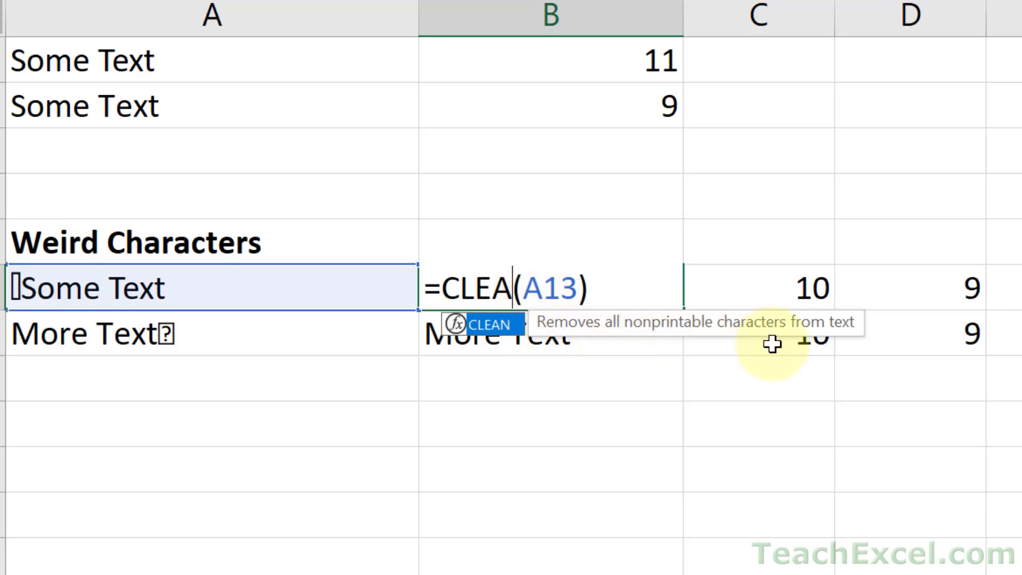
key("Enter")
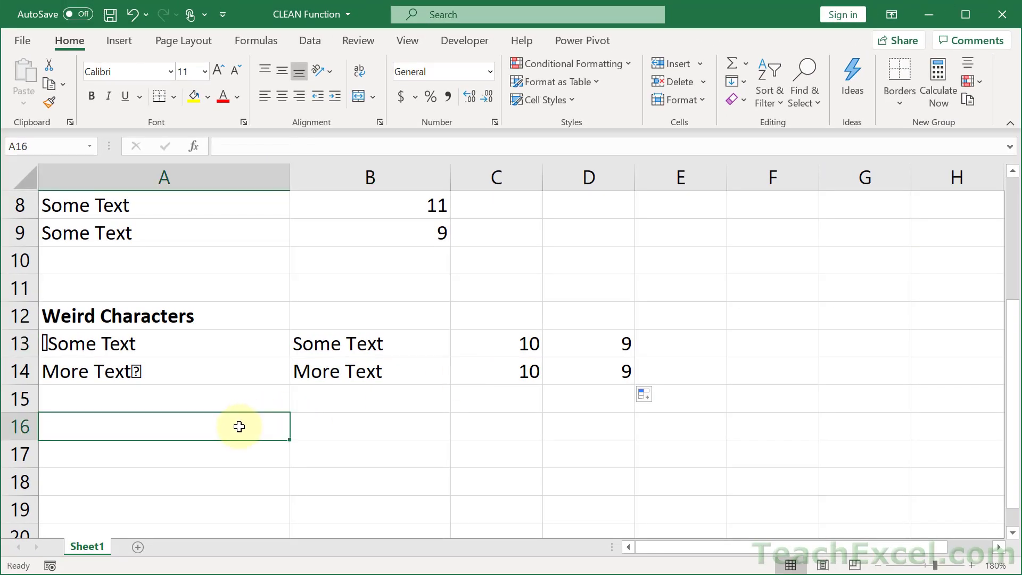
Enter =CHAR(160)&"text" in A16 and =LEN(A16) in B16, showing 5.
type("=char")
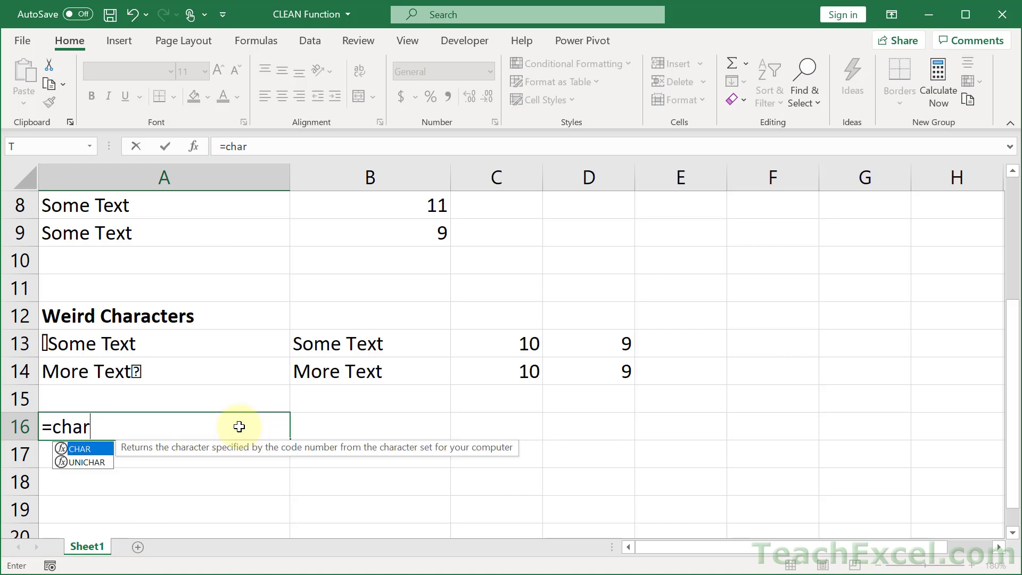
type("(160) &")
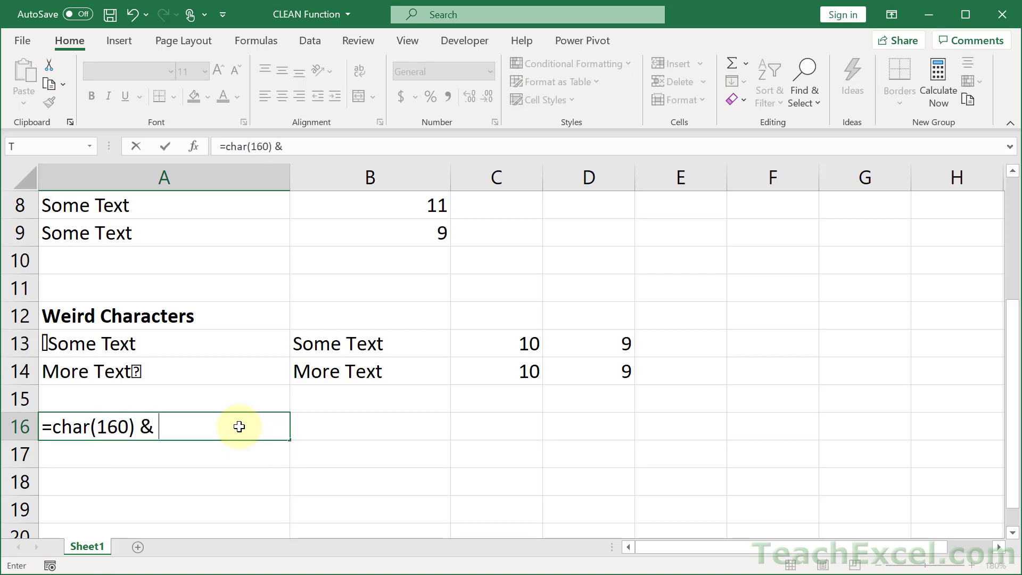
type("\"text")
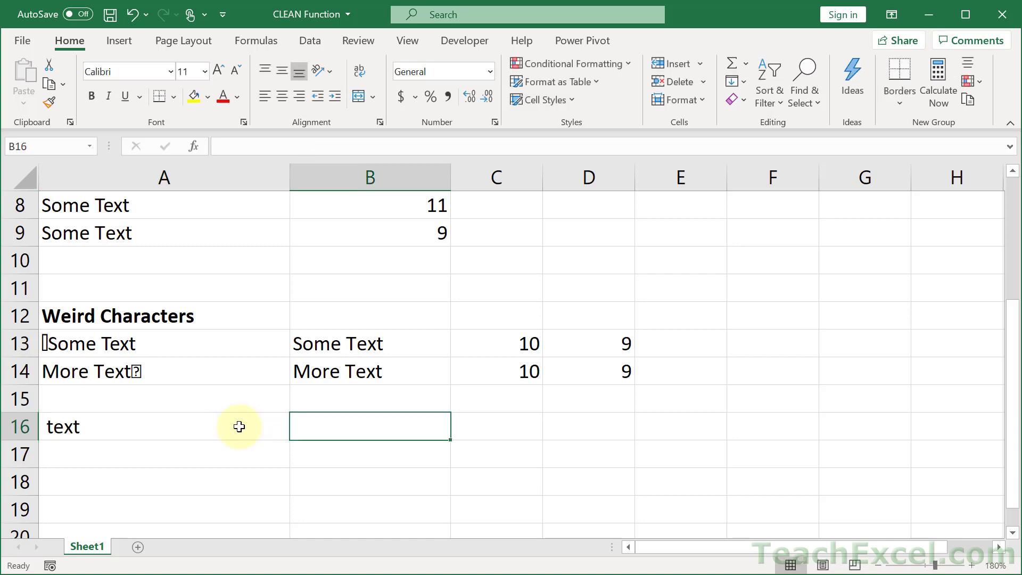
type("=LEN(")
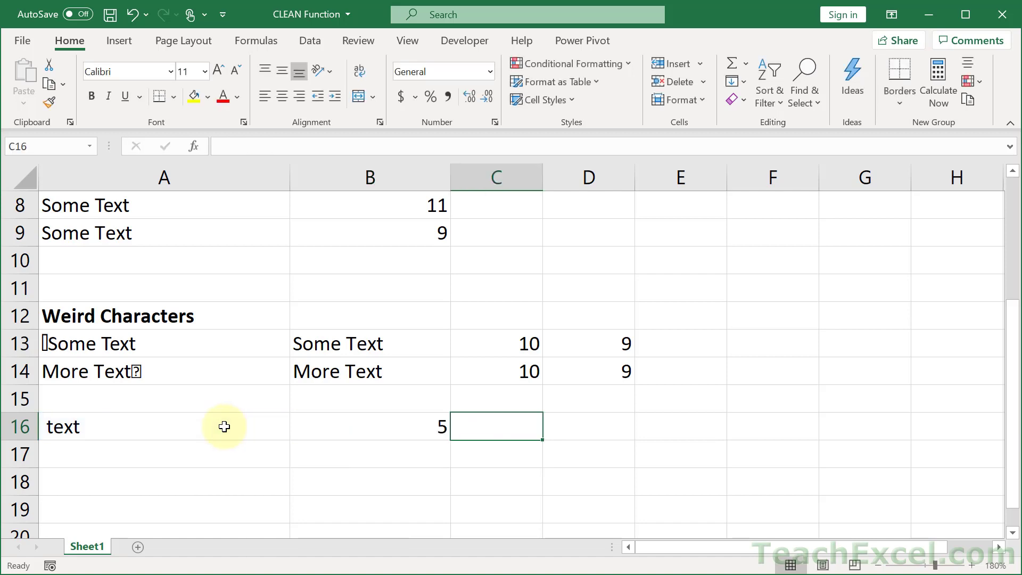
type("=")
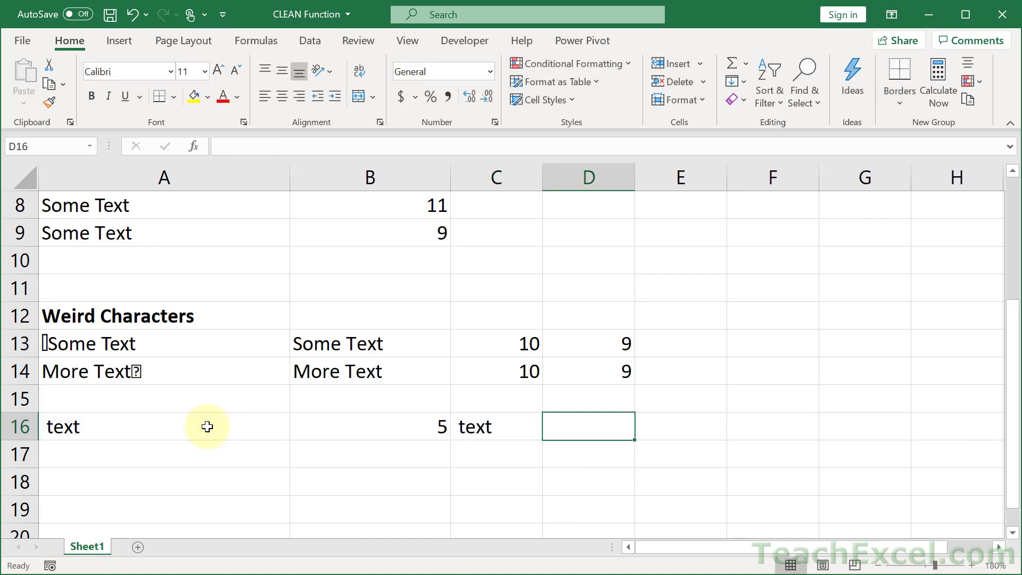
Enter =LEN(C16) in D16, showing the cleaned text still has 5 characters.
type("=len")
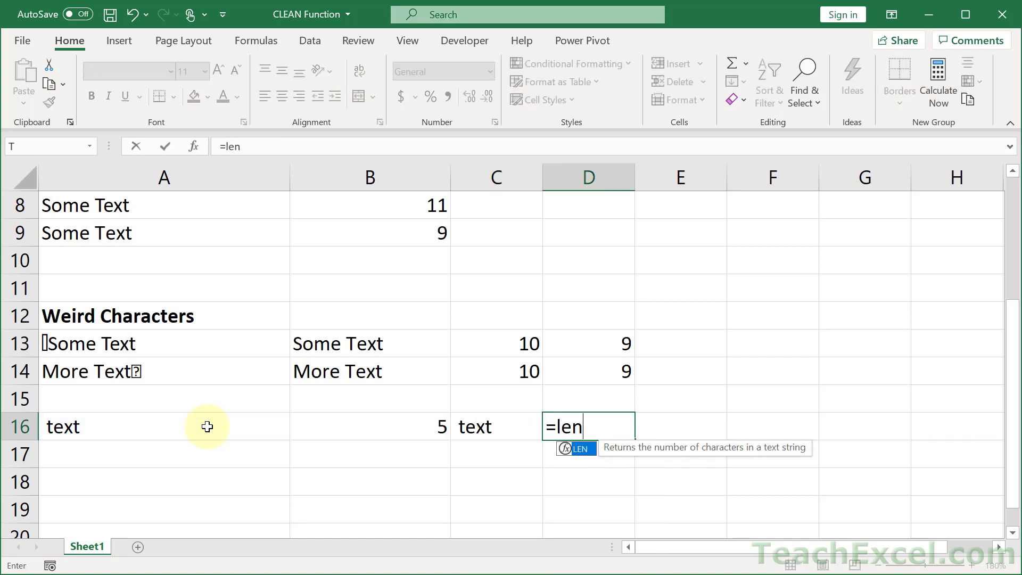
left_click(475, 427)
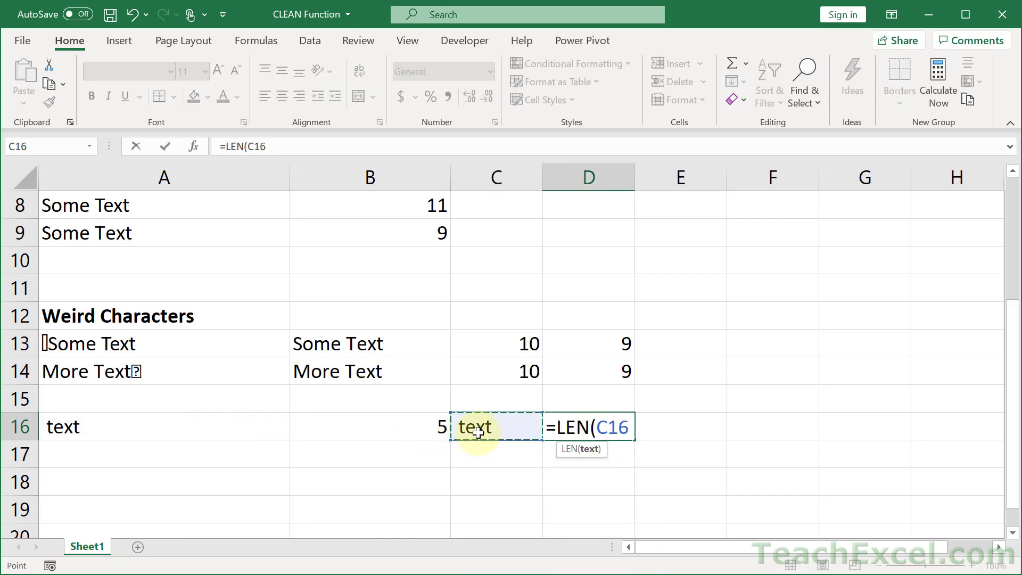
key("Enter")
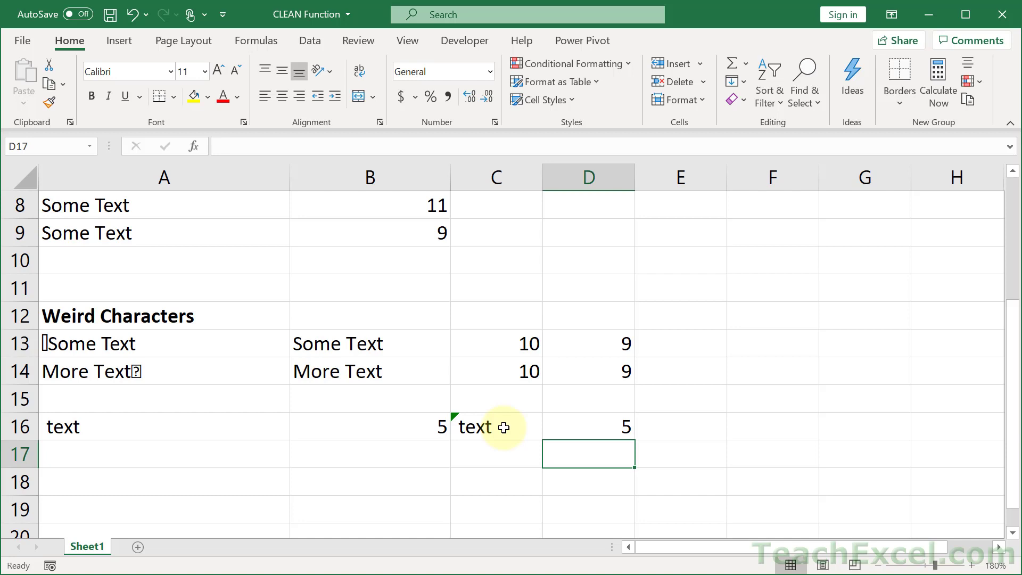
mouse_move(511, 434)
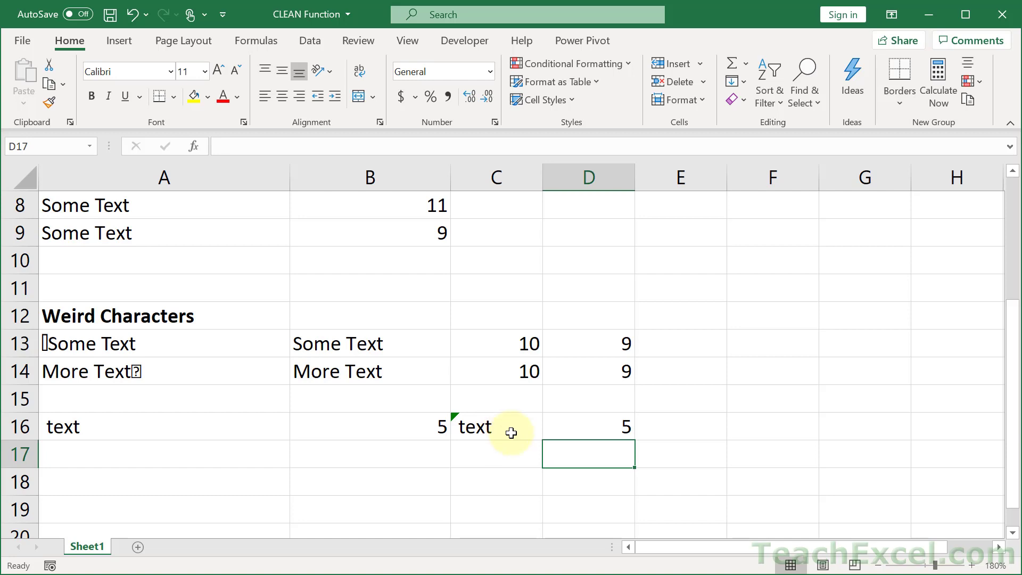
mouse_move(583, 428)
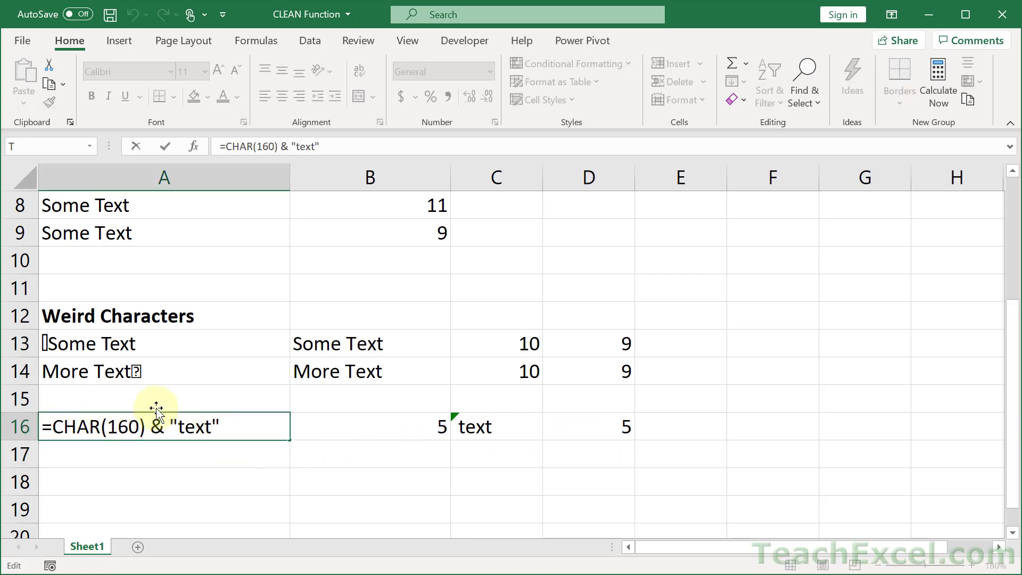
mouse_move(157, 421)
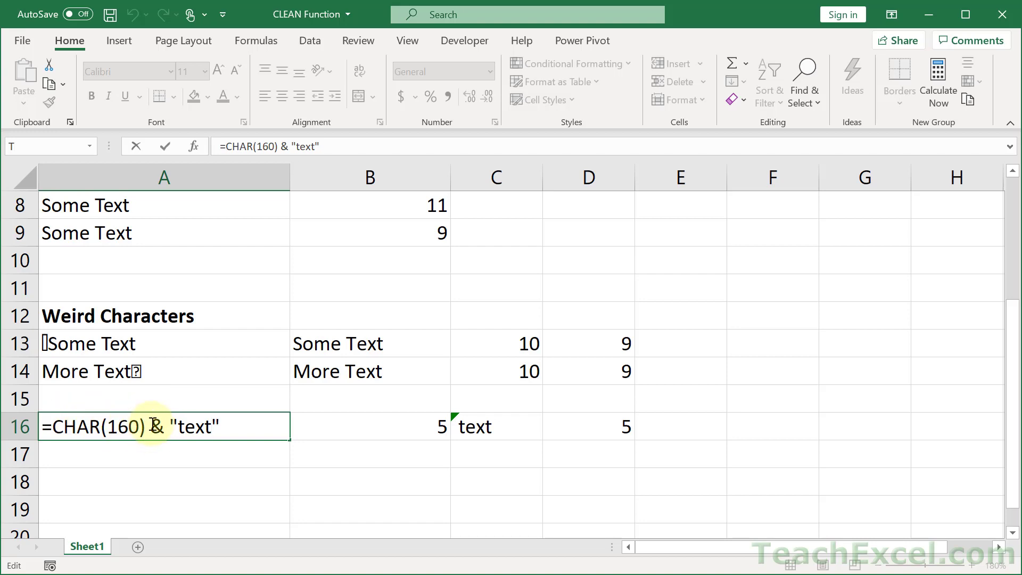